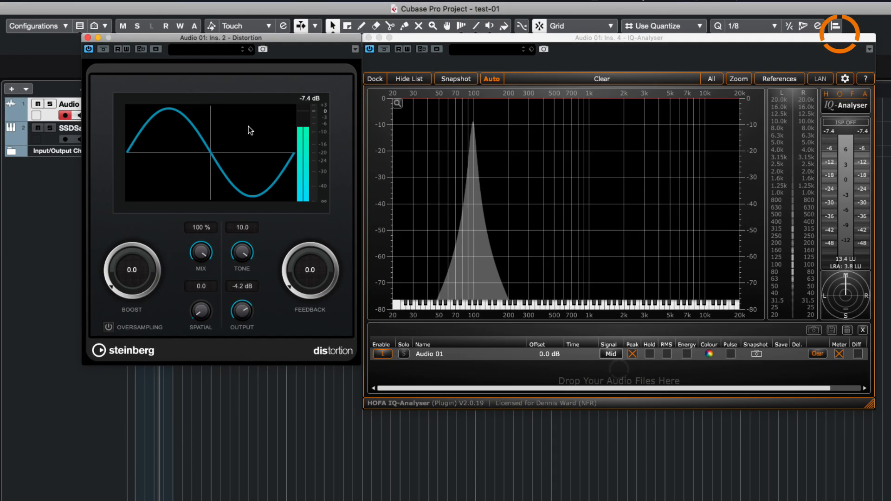
pyautogui.moveTo(291, 180)
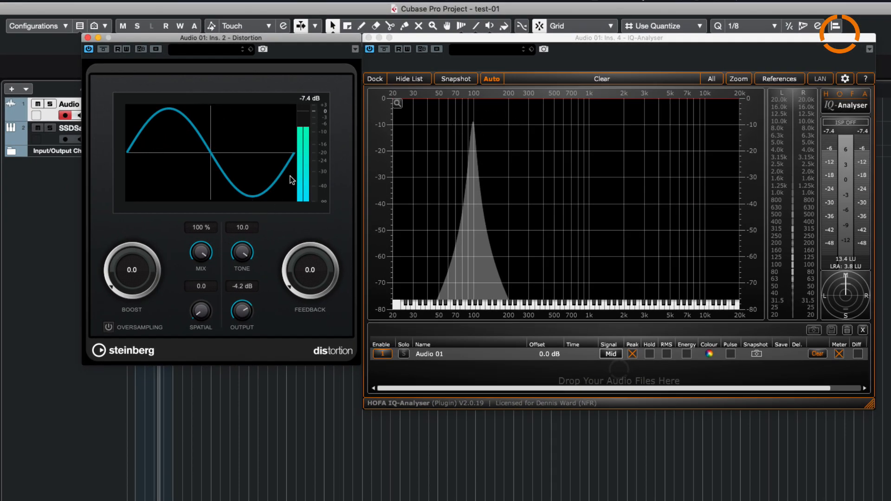
pyautogui.moveTo(196, 147)
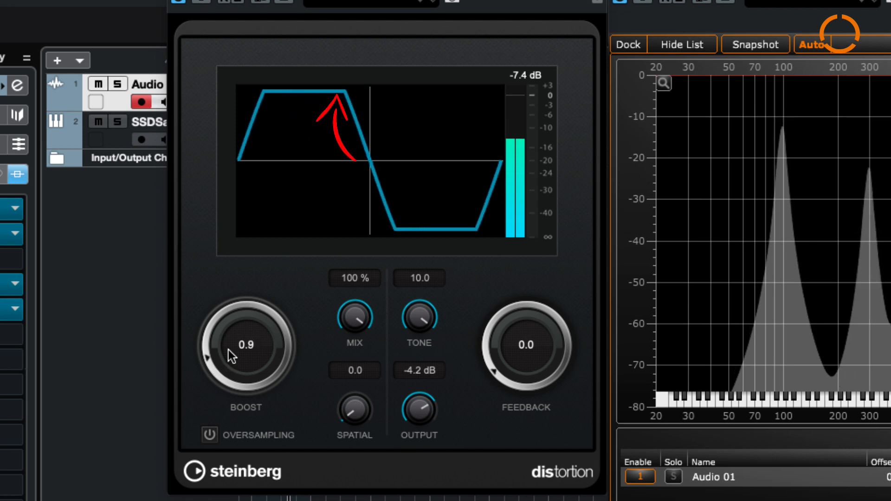
# Raise the Distortion Boost to about 1.1 so the 100 Hz sine clips into harmonics.
pyautogui.moveTo(246, 346); pyautogui.dragTo(246, 330)
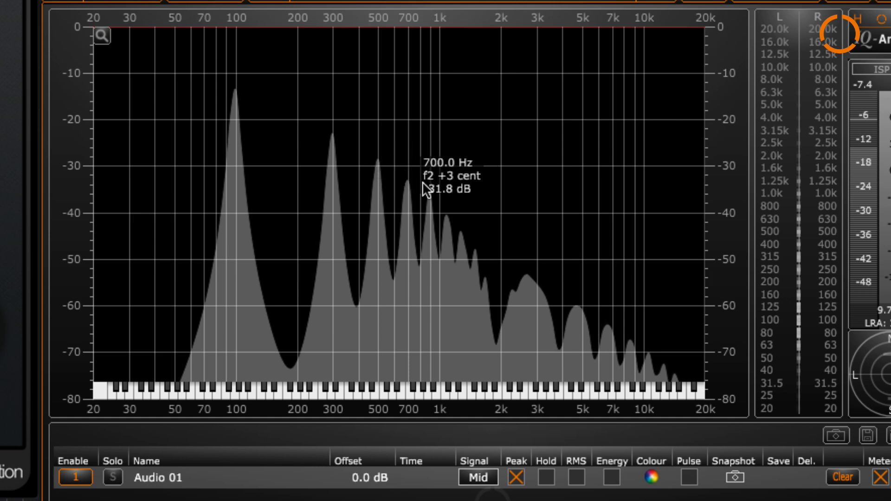
pyautogui.moveTo(432, 196)
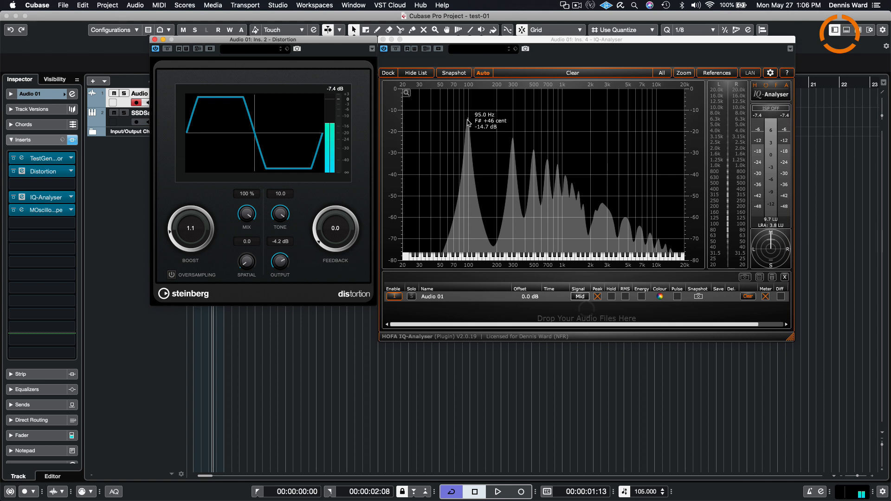
pyautogui.moveTo(472, 123)
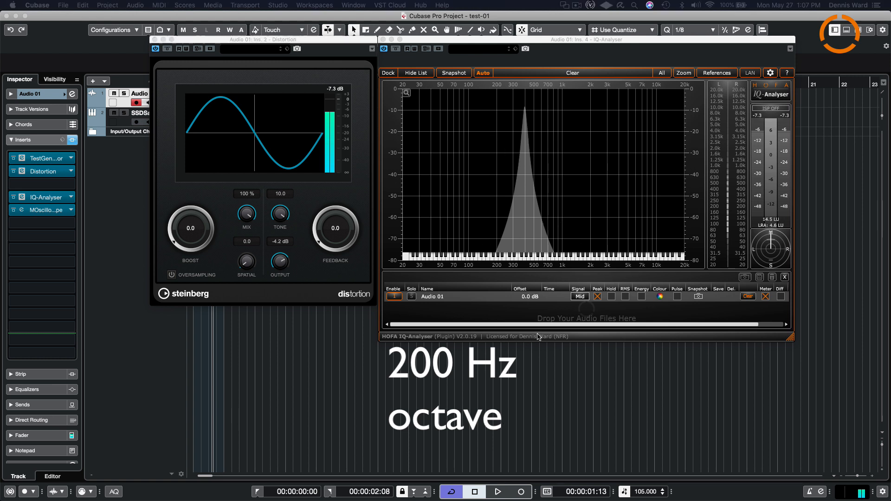
pyautogui.moveTo(525, 108)
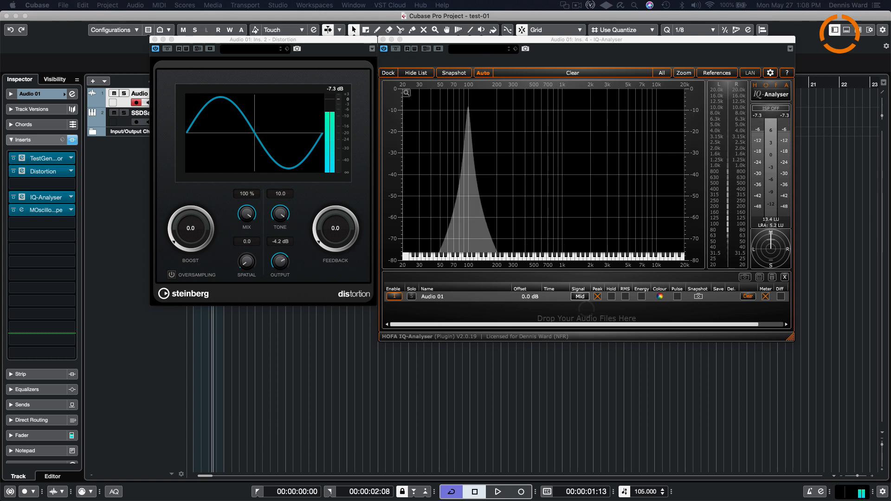
pyautogui.moveTo(457, 187)
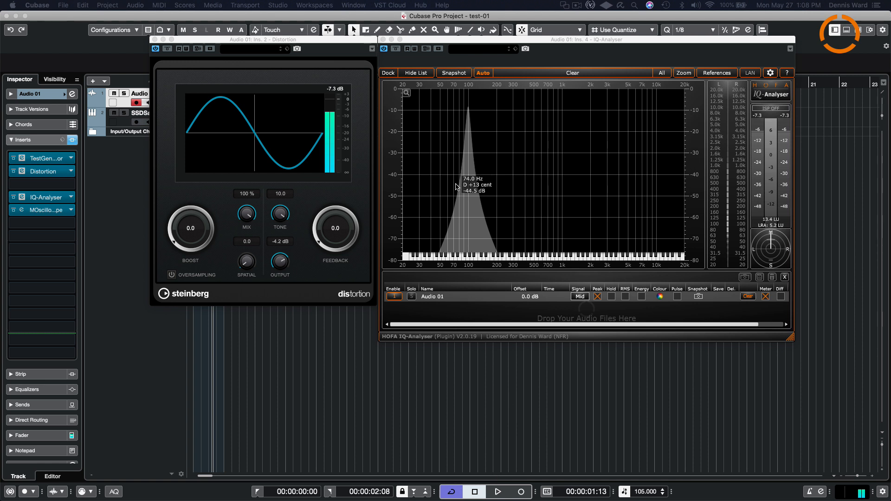
# Set the Distortion Boost to 0.4, adding harmonics above the 100 Hz peak.
pyautogui.moveTo(191, 228); pyautogui.dragTo(193, 219)
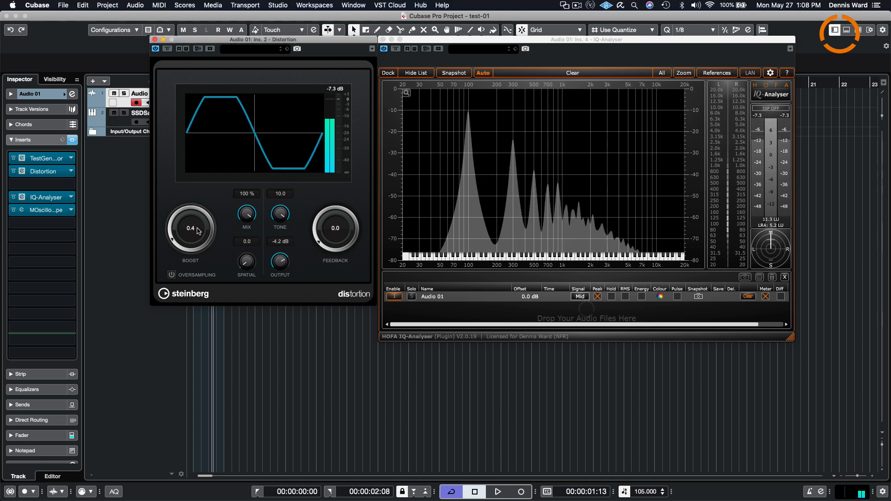
pyautogui.moveTo(190, 228); pyautogui.dragTo(190, 222)
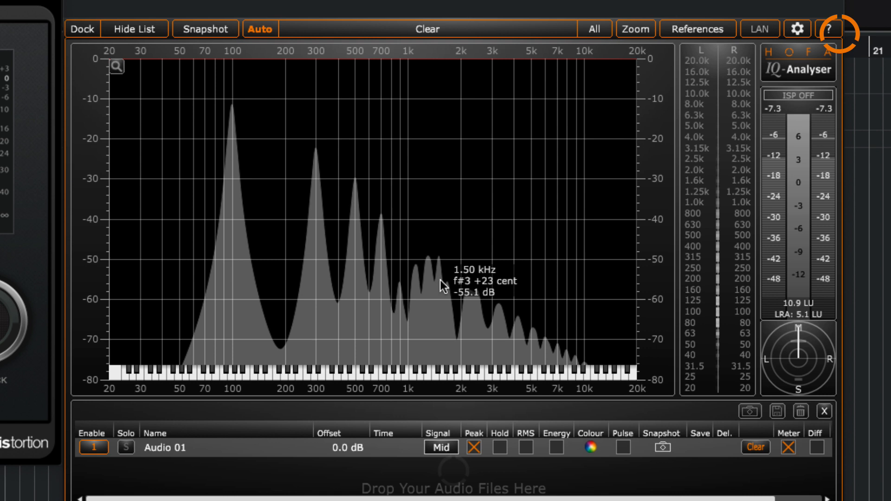
pyautogui.moveTo(317, 172)
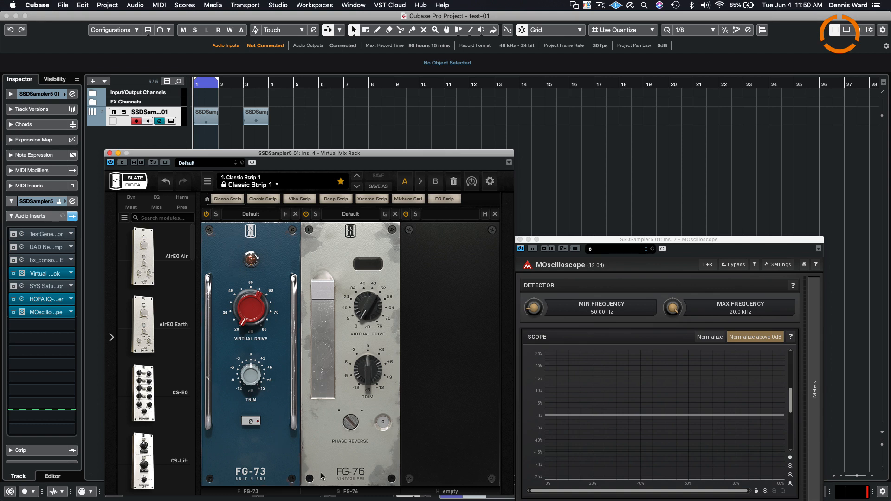
pyautogui.moveTo(276, 471)
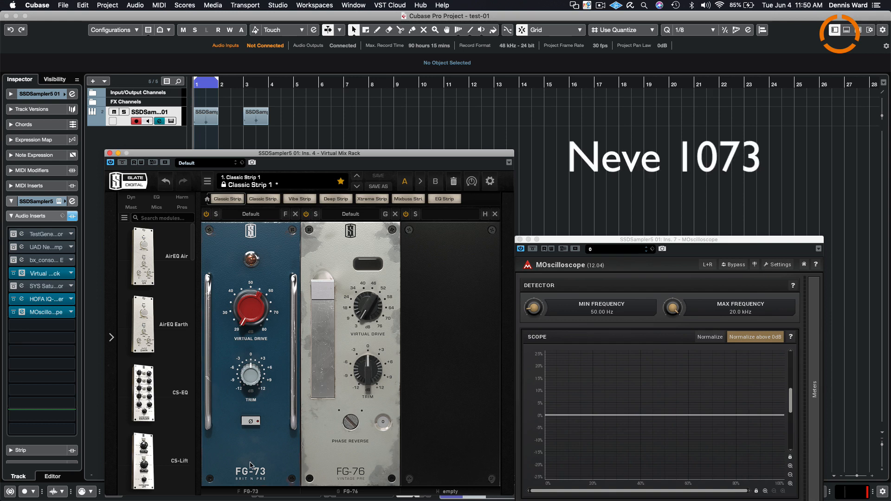
pyautogui.moveTo(342, 470)
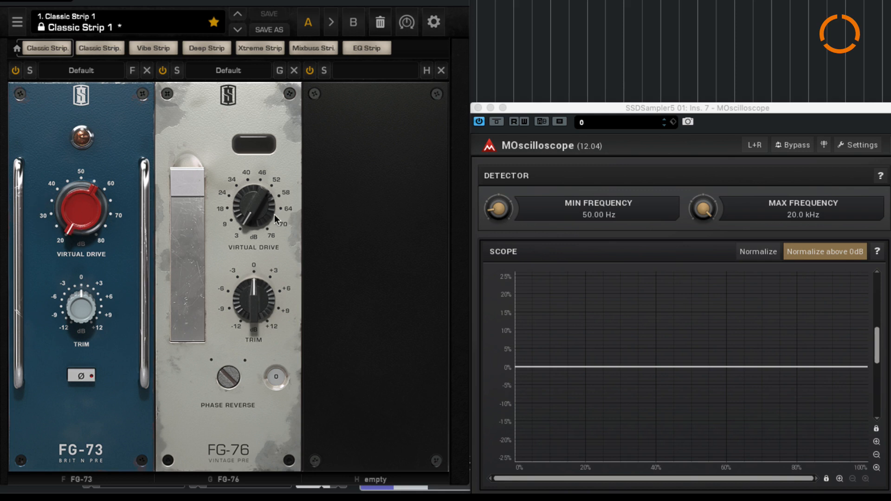
pyautogui.moveTo(72, 248)
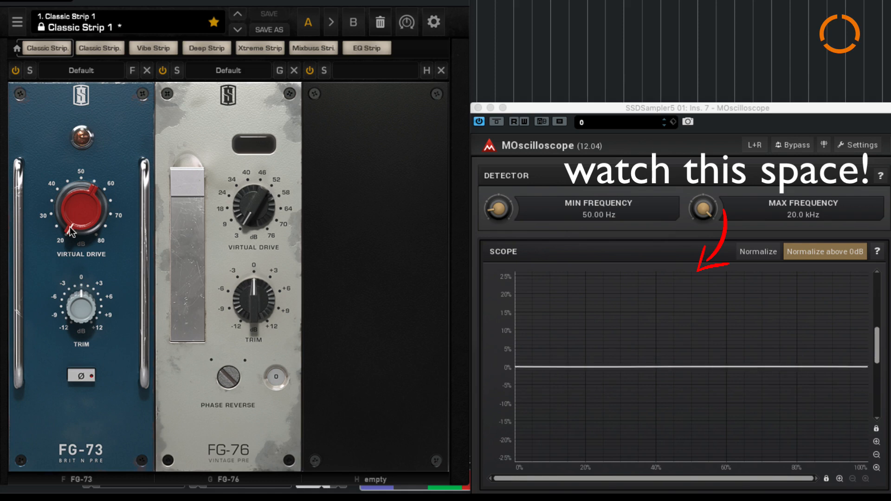
# Raise the FG-73 Virtual Drive to about 66 dB, then around 72 dB.
pyautogui.moveTo(82, 205); pyautogui.dragTo(71, 215)
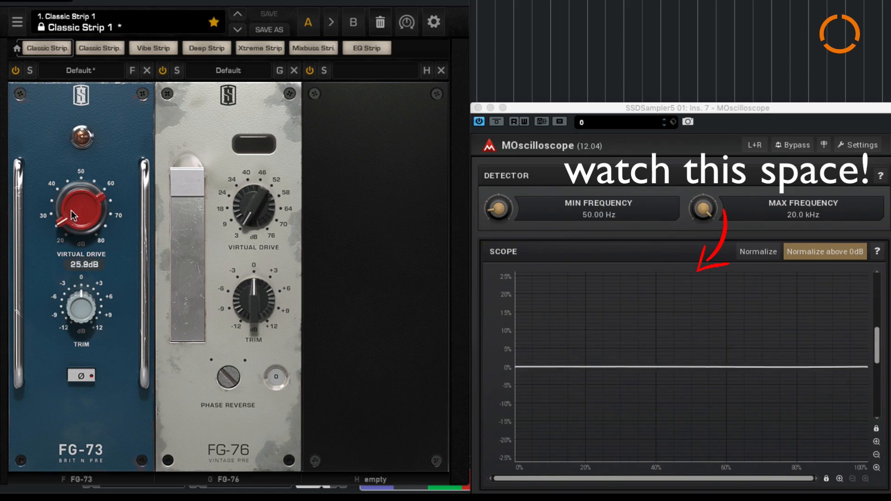
pyautogui.moveTo(71, 215); pyautogui.dragTo(77, 190)
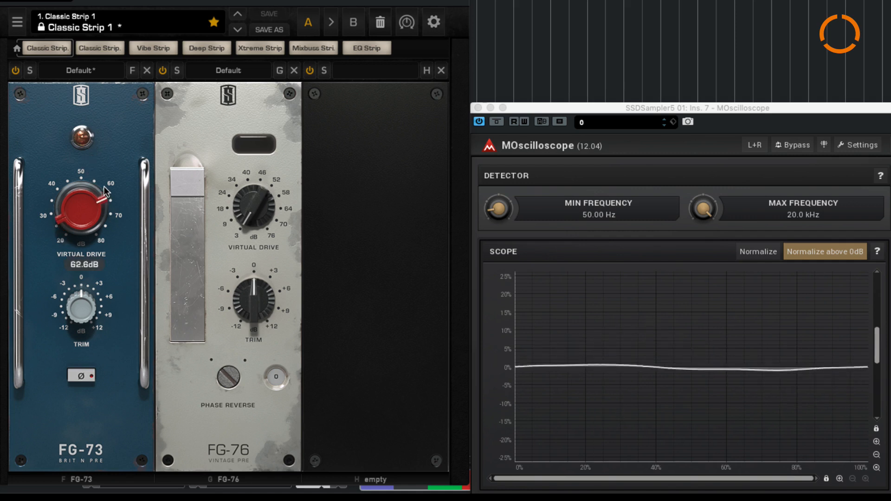
pyautogui.moveTo(83, 205); pyautogui.dragTo(105, 179)
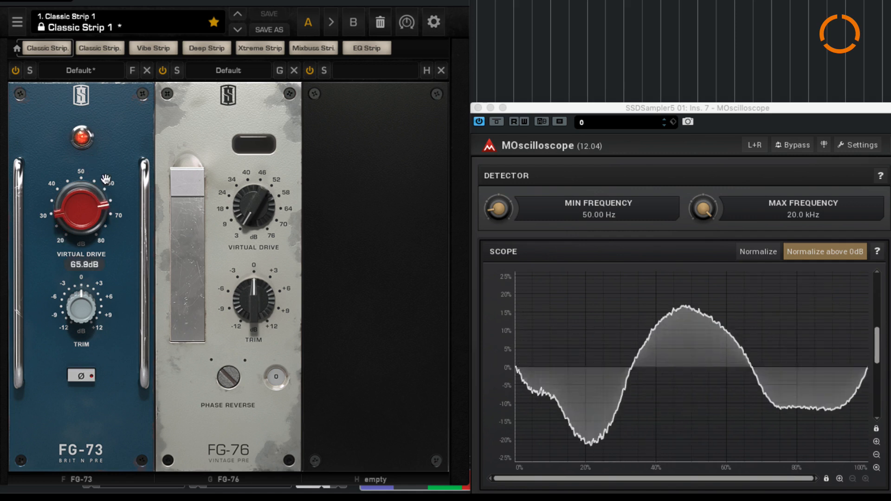
pyautogui.click(81, 138)
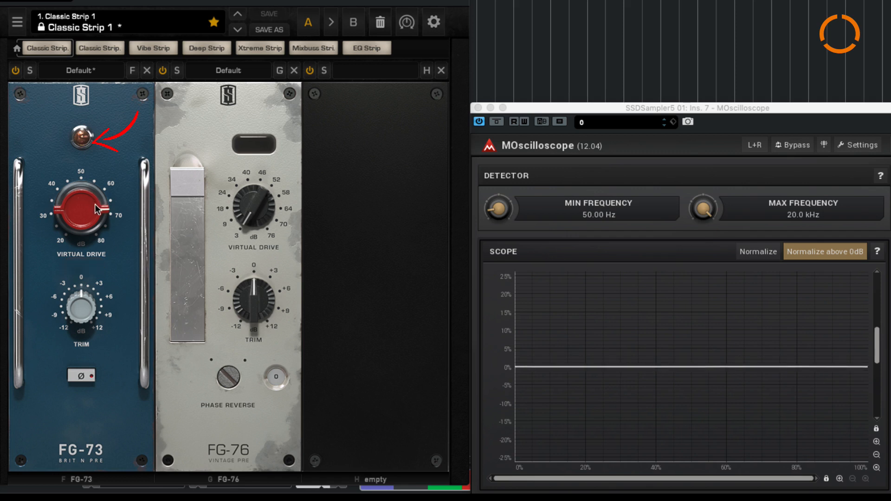
pyautogui.moveTo(81, 208); pyautogui.dragTo(99, 198)
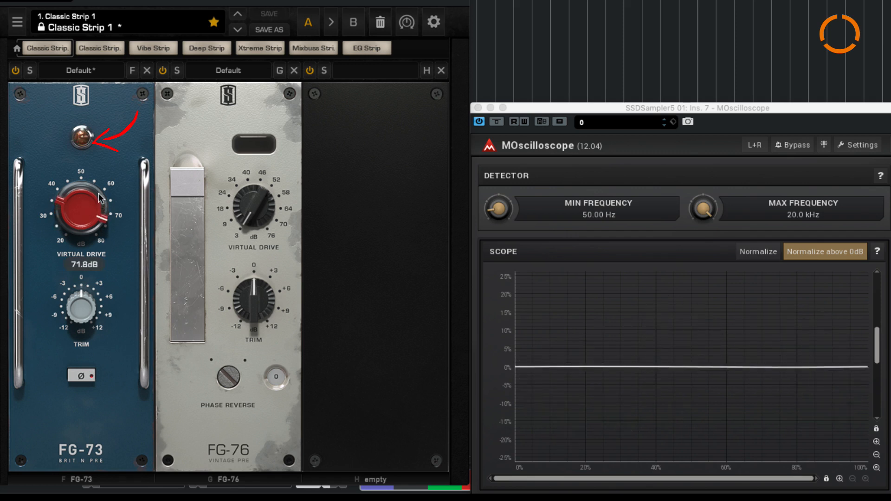
pyautogui.moveTo(81, 202); pyautogui.dragTo(100, 174)
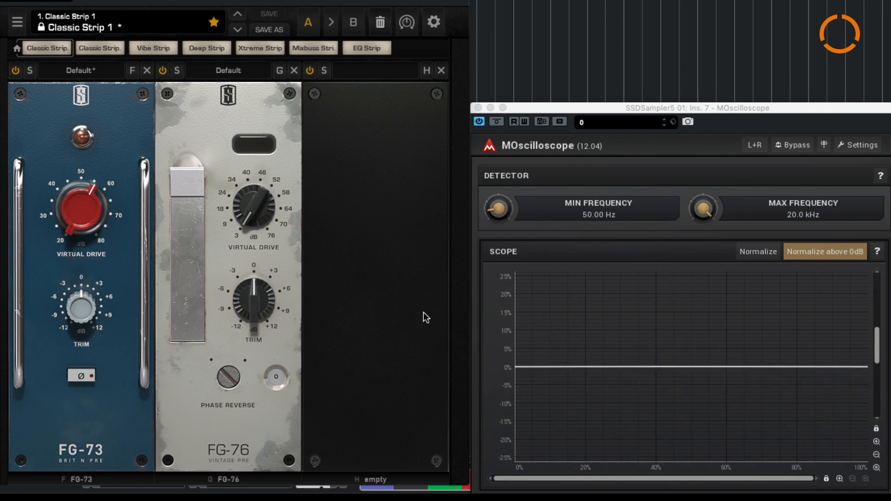
# Push the FG-73 drive to 80 dB, then bring it back near 70 dB.
pyautogui.moveTo(85, 205); pyautogui.dragTo(74, 182)
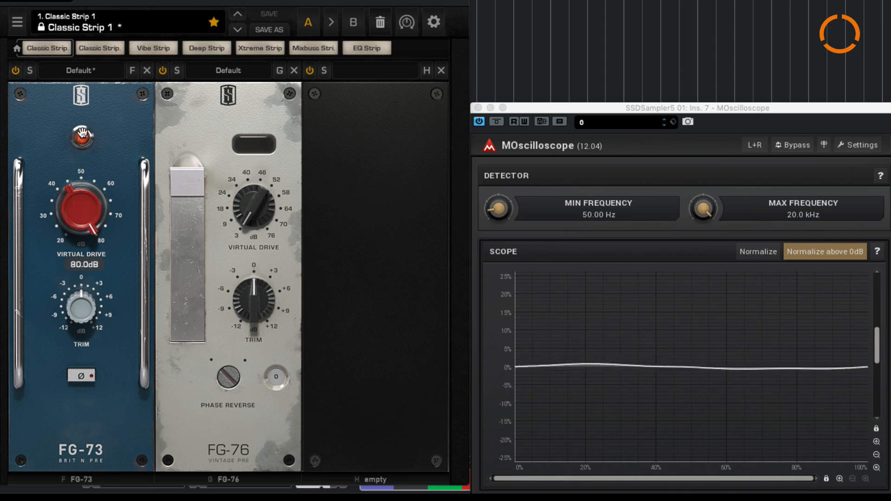
pyautogui.click(81, 139)
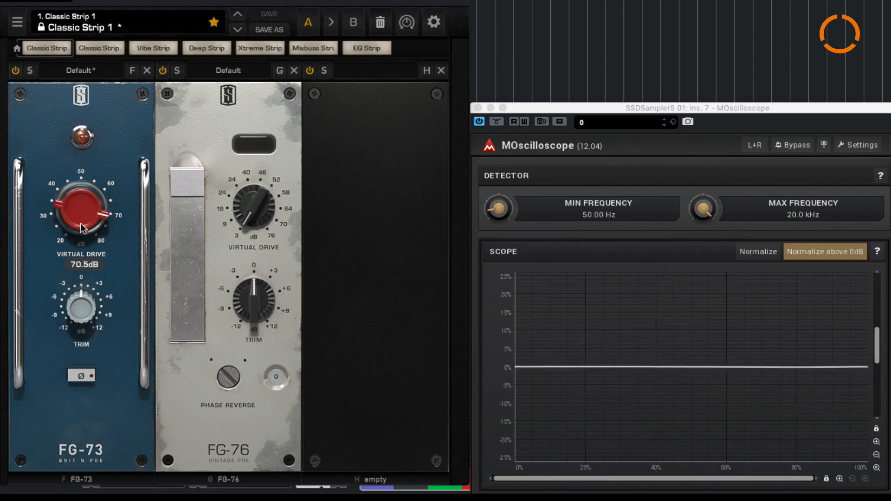
pyautogui.moveTo(81, 213); pyautogui.dragTo(98, 335)
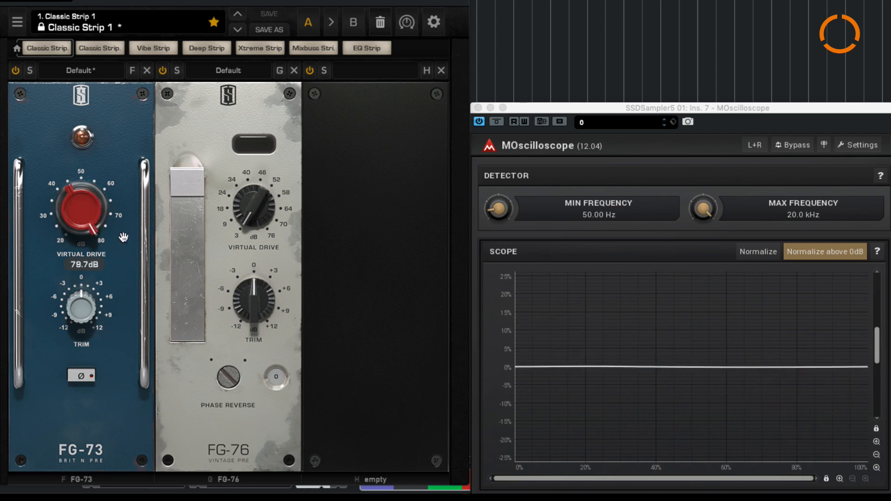
pyautogui.moveTo(82, 210); pyautogui.dragTo(93, 239)
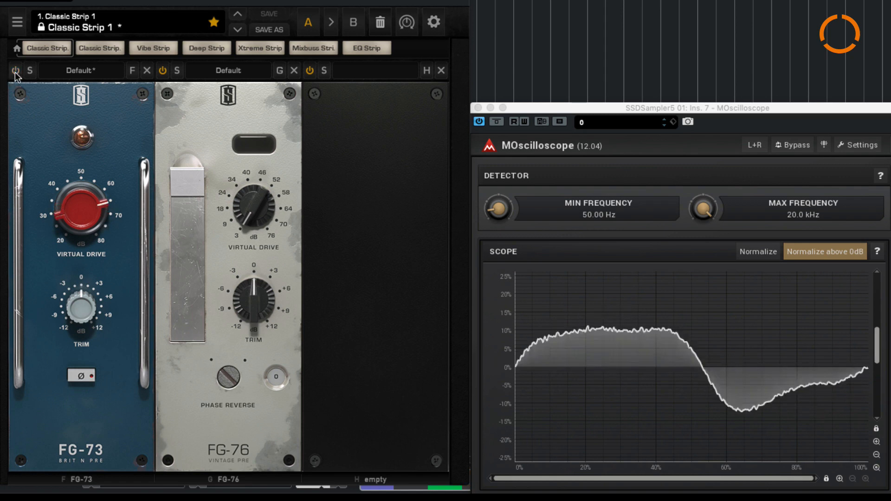
# Compare the FG-73 module bypassed and active, with its drive near 69 dB.
pyautogui.click(793, 145)
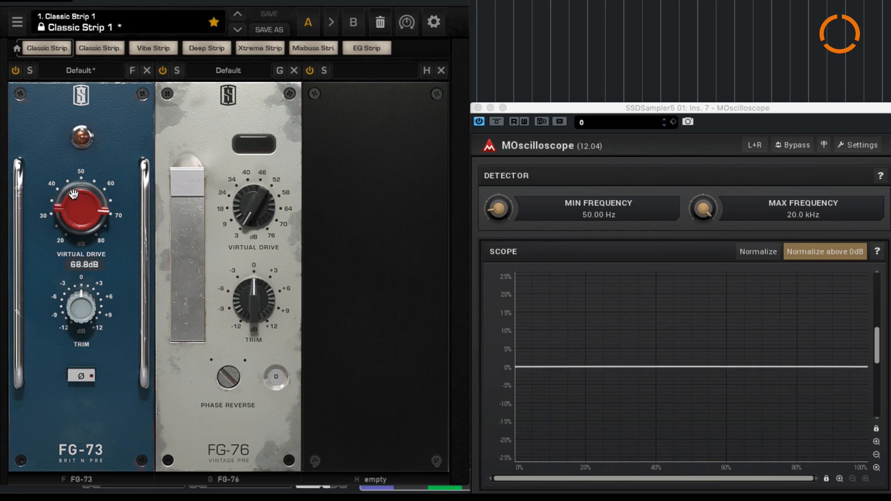
pyautogui.moveTo(82, 204); pyautogui.dragTo(85, 196)
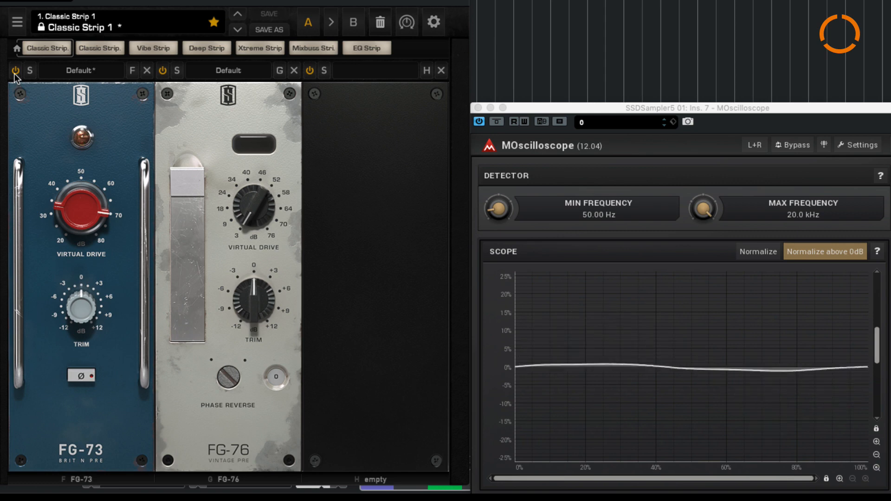
pyautogui.click(9, 70)
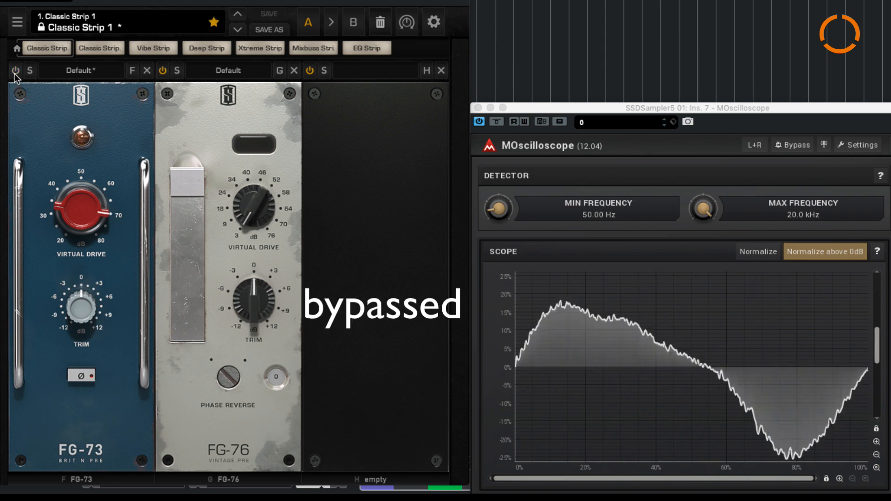
pyautogui.click(11, 71)
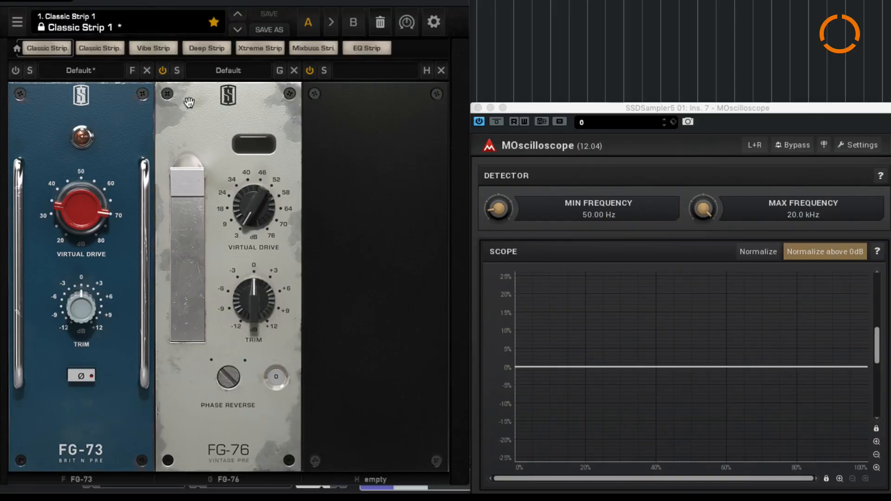
pyautogui.moveTo(261, 208)
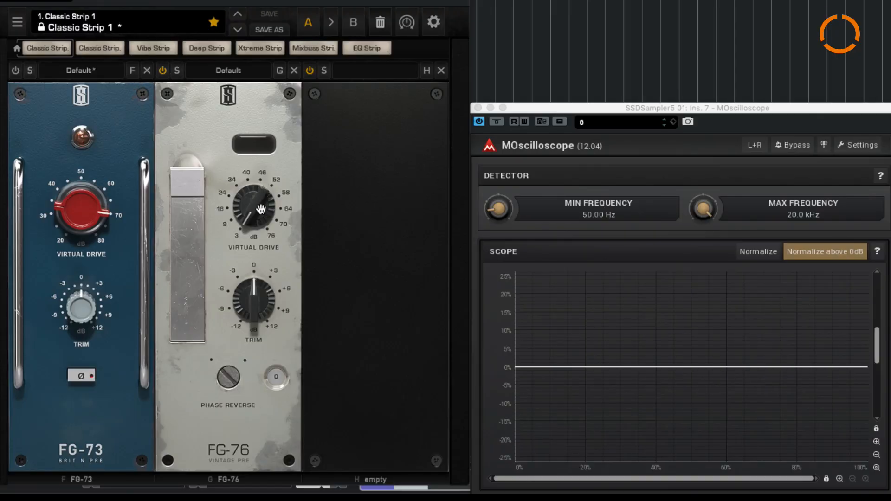
# Drop the FG-76 Virtual Drive to 3 dB, raise it, and compare bypassed versus active.
pyautogui.moveTo(252, 208); pyautogui.dragTo(251, 199)
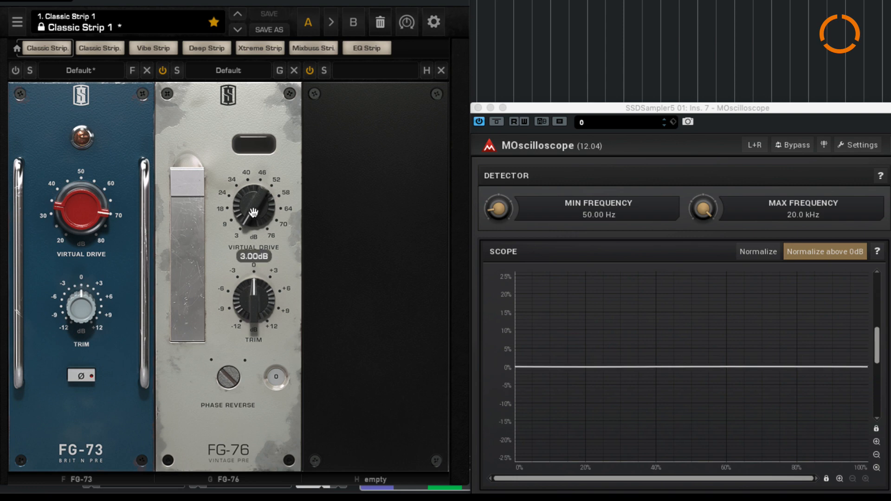
pyautogui.moveTo(254, 207); pyautogui.dragTo(271, 132)
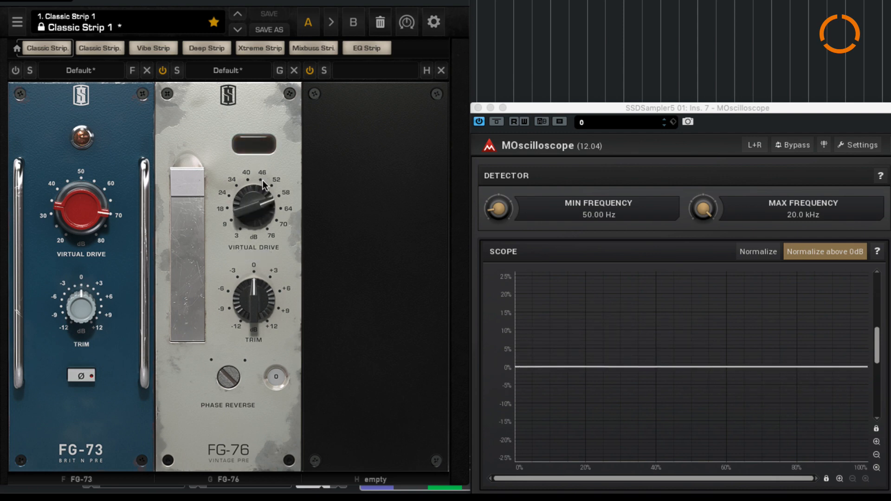
pyautogui.moveTo(212, 136)
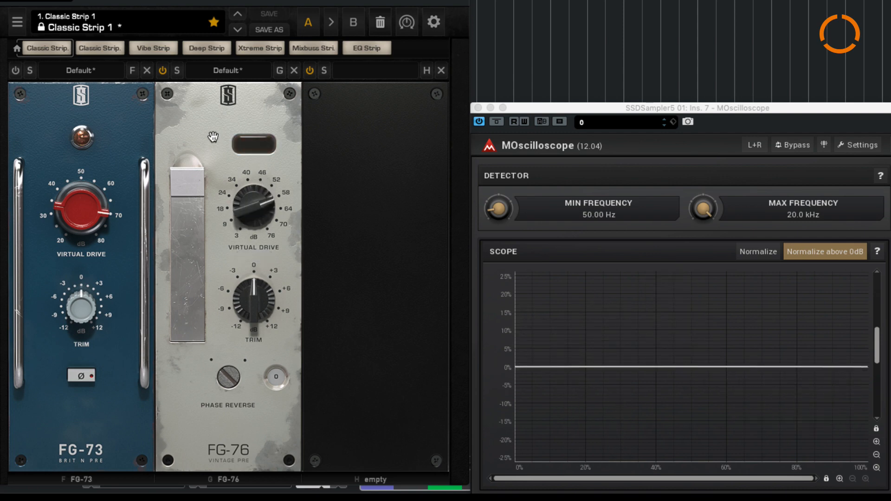
pyautogui.click(162, 70)
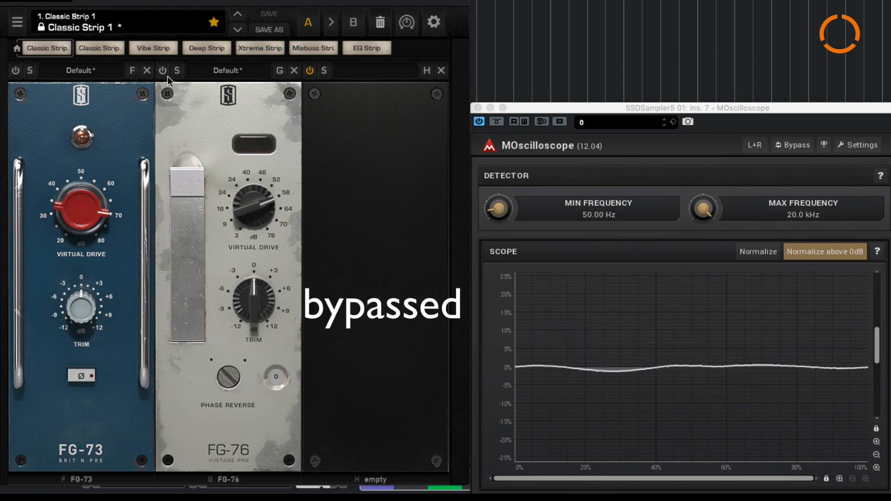
pyautogui.click(163, 70)
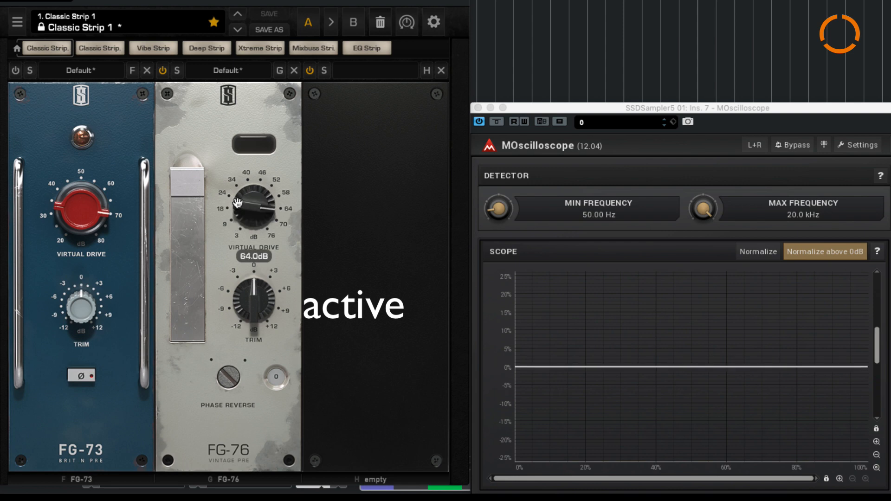
# Push the FG-76 Virtual Drive up to 76 dB and toggle the slot's power.
pyautogui.moveTo(253, 205); pyautogui.dragTo(245, 164)
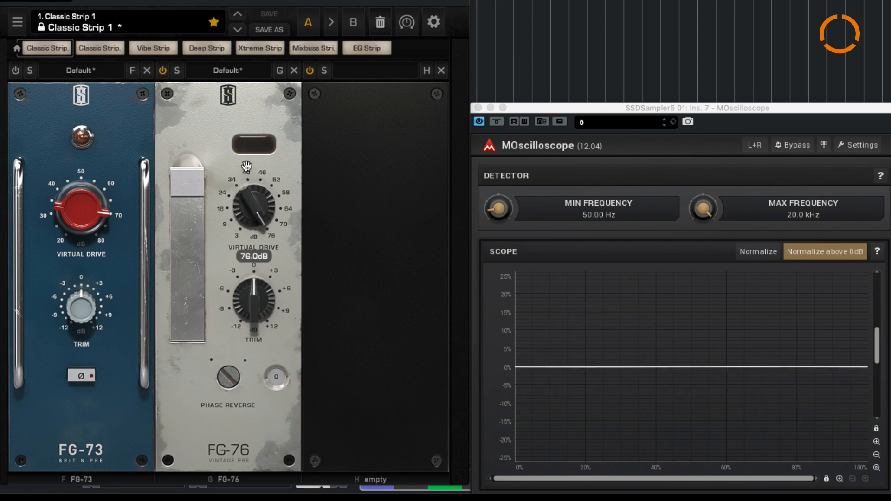
pyautogui.click(253, 144)
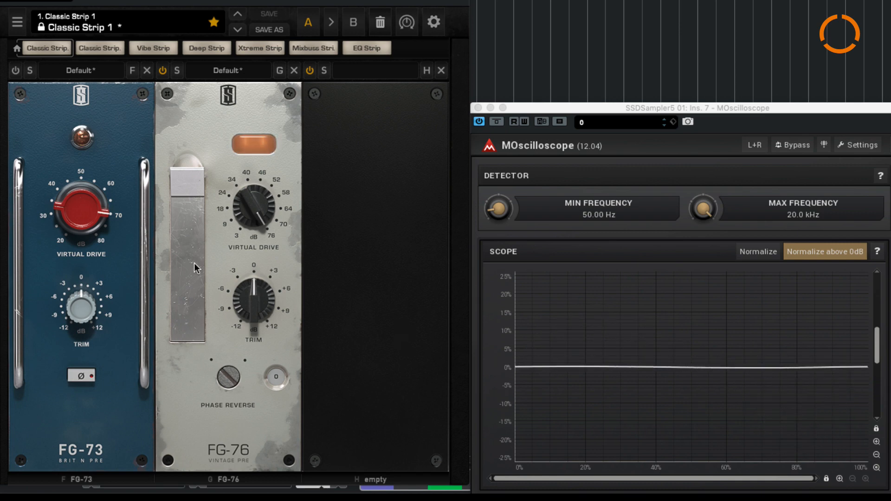
pyautogui.click(162, 69)
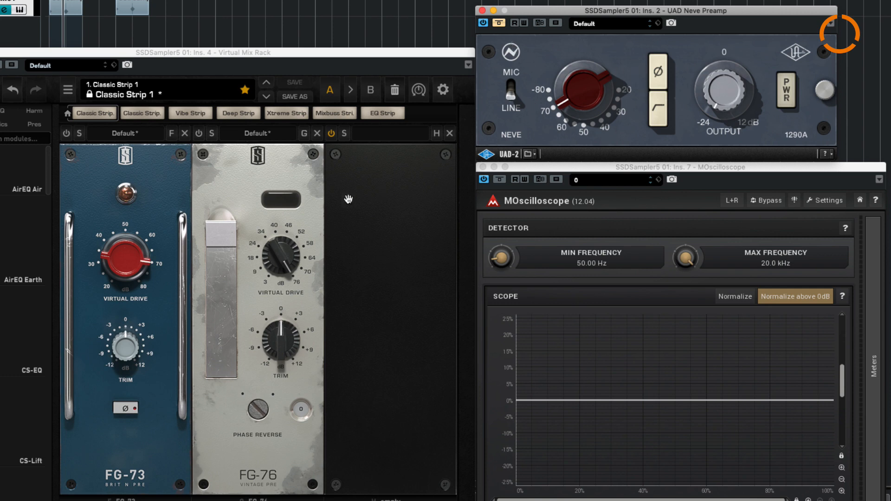
pyautogui.moveTo(137, 343)
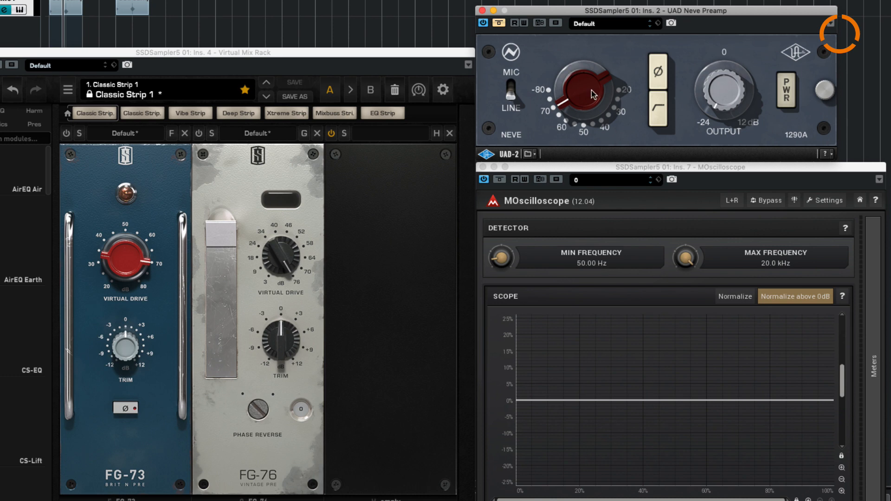
pyautogui.moveTo(620, 97)
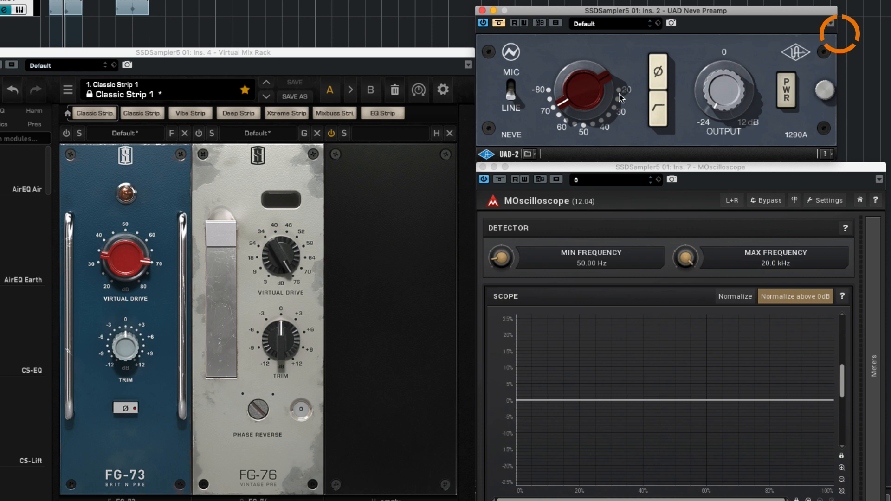
pyautogui.moveTo(518, 53)
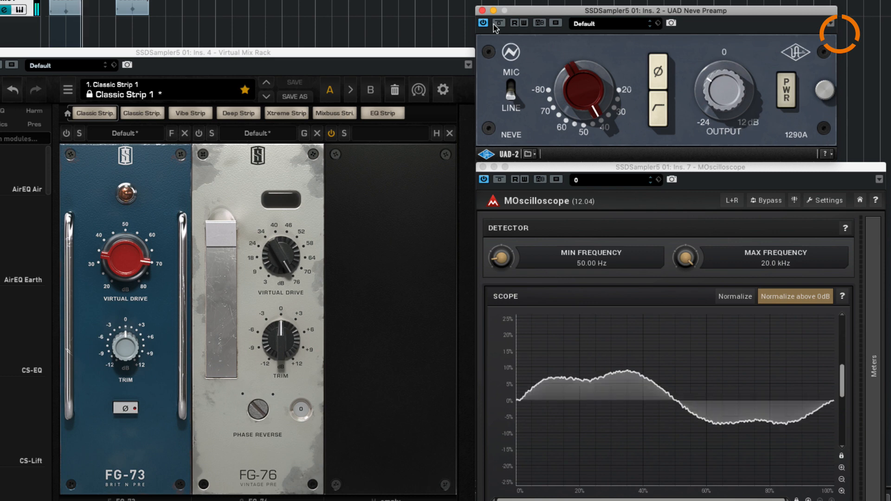
# Bypass the Neve 1290A preamp to compare the oscilloscope waveform.
pyautogui.click(499, 23)
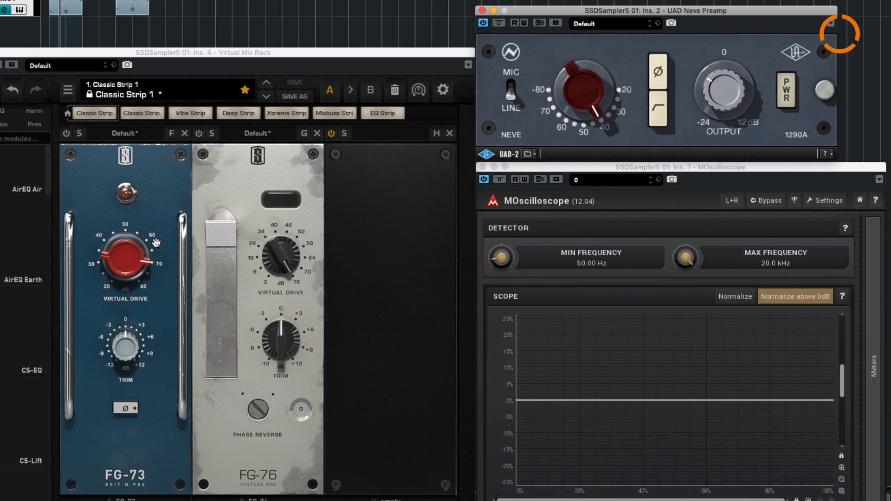
pyautogui.moveTo(154, 246)
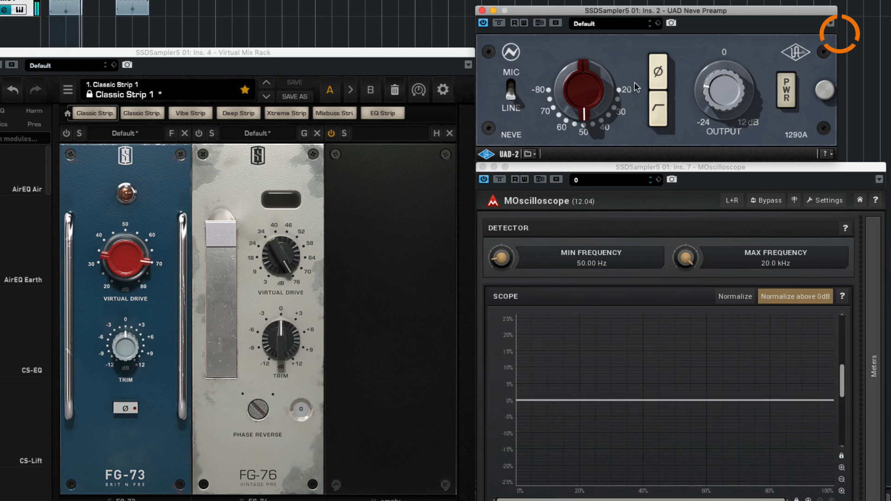
pyautogui.moveTo(638, 74)
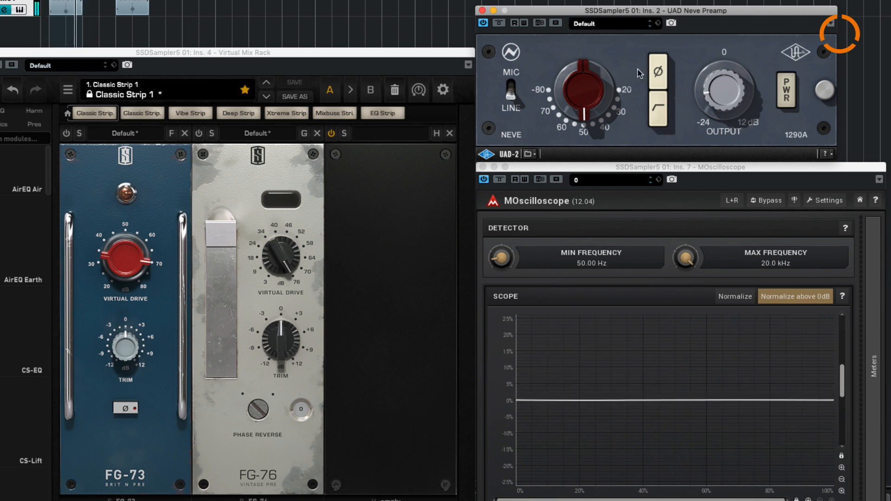
# Bypass and reactivate the Neve preamp twice, then readjust its gain to about 60.
pyautogui.click(500, 23)
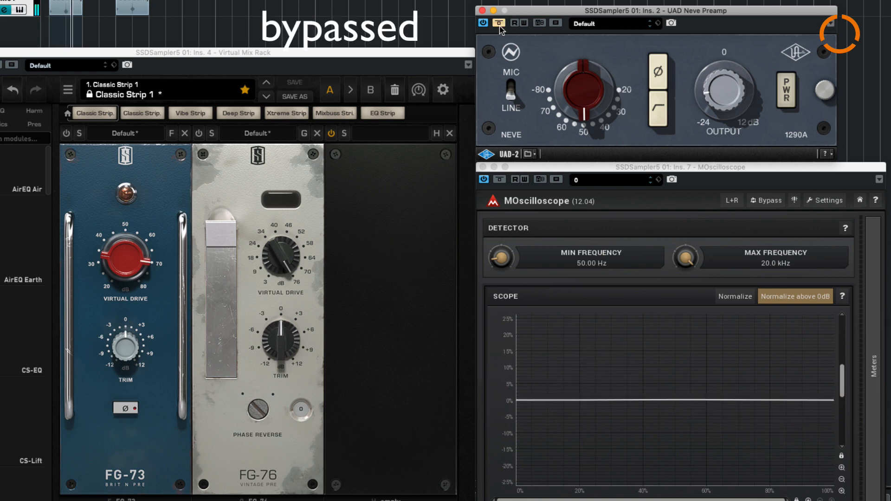
pyautogui.click(499, 23)
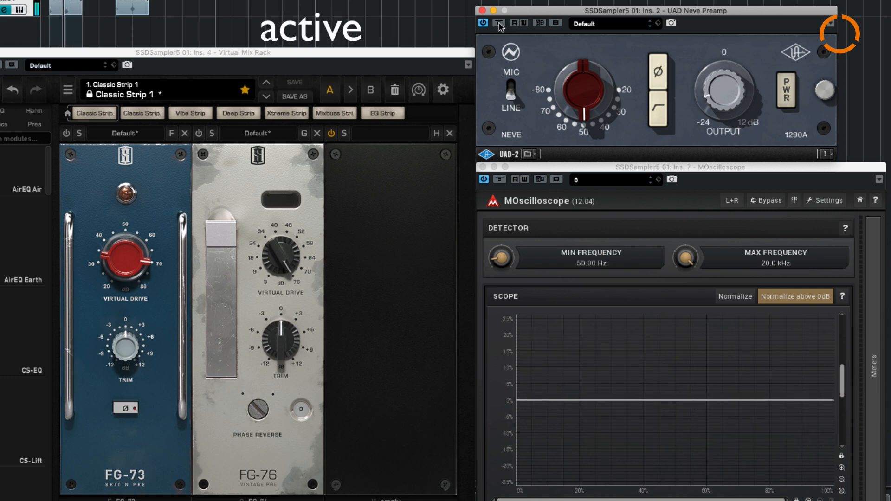
pyautogui.click(498, 23)
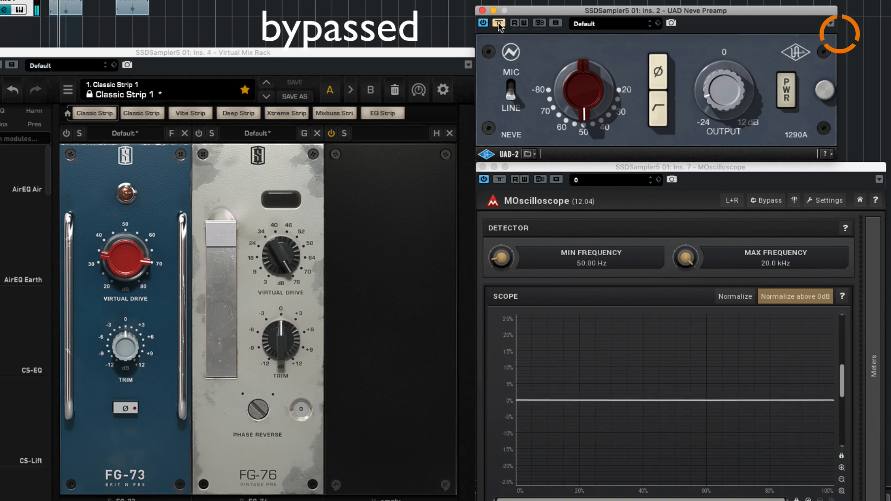
pyautogui.click(498, 23)
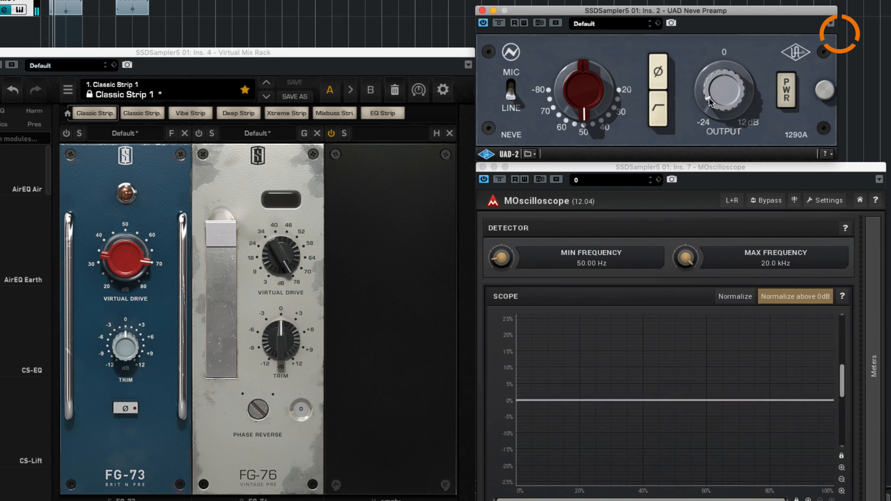
pyautogui.moveTo(583, 85); pyautogui.dragTo(577, 97)
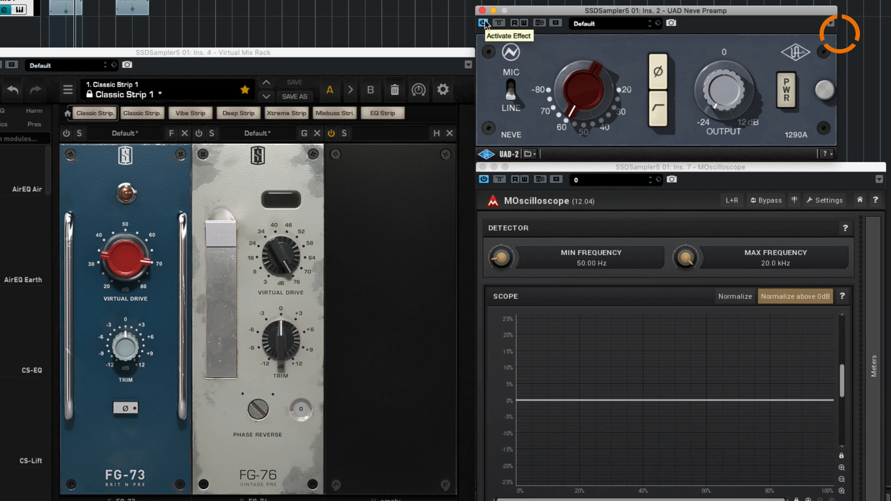
pyautogui.moveTo(563, 20)
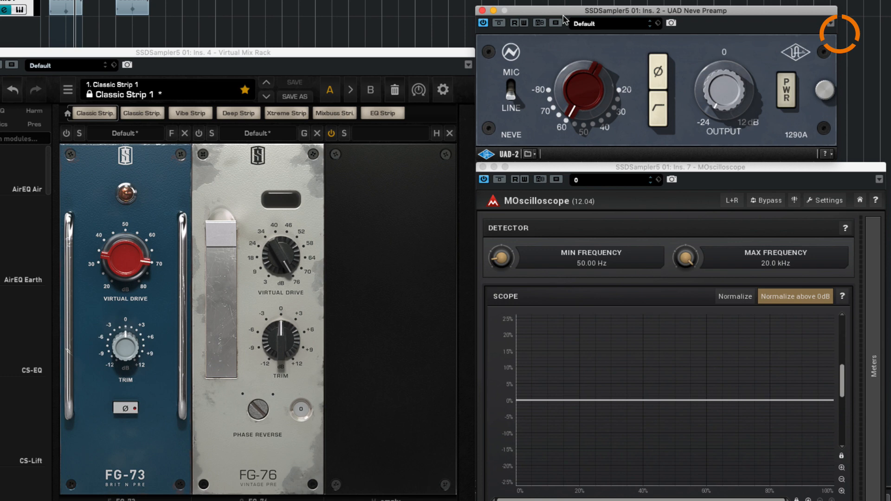
pyautogui.moveTo(644, 148)
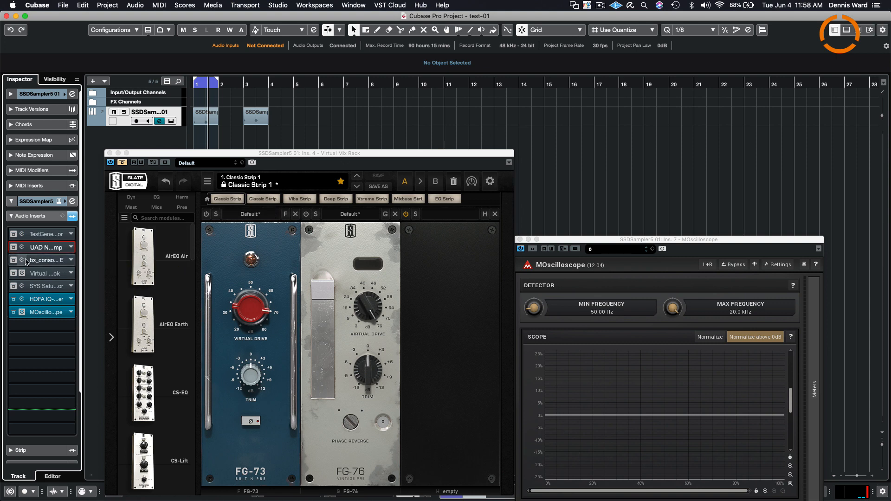
# Open bx_console SSL 4000 E, set THD to about -39.7 dB, and compare bypassed versus active.
pyautogui.click(39, 260)
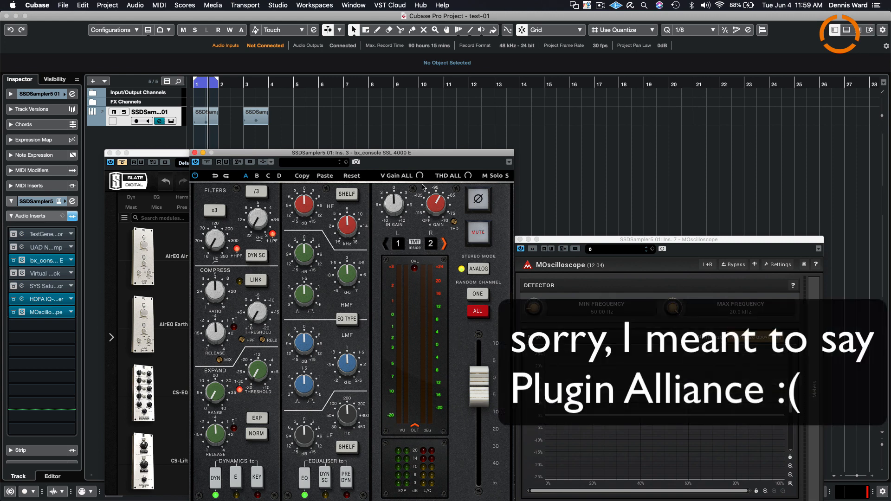
pyautogui.moveTo(330, 222)
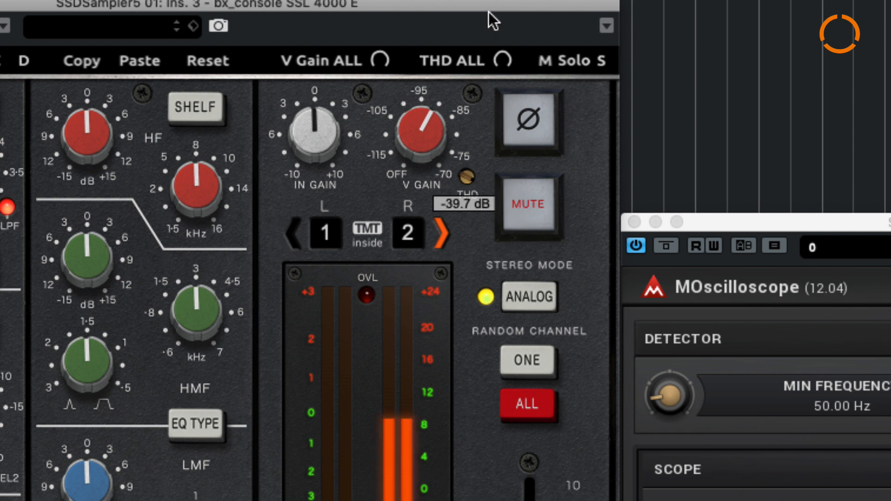
pyautogui.moveTo(460, 176); pyautogui.dragTo(466, 168)
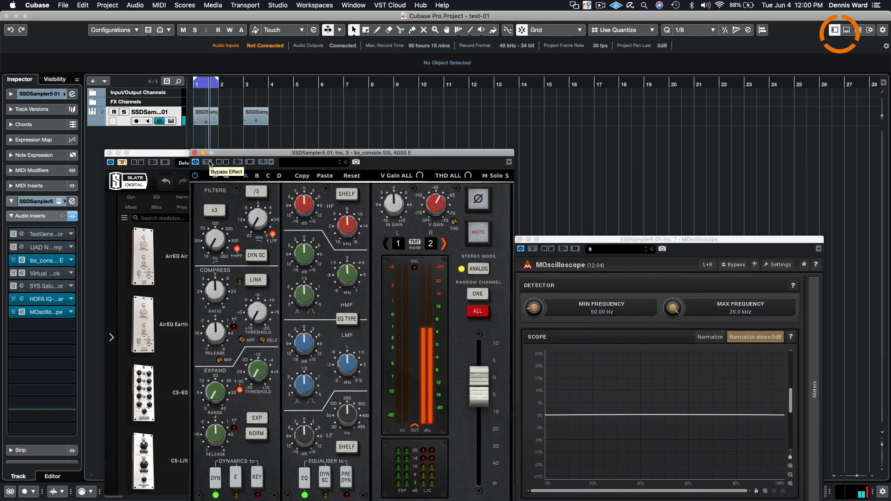
pyautogui.click(208, 162)
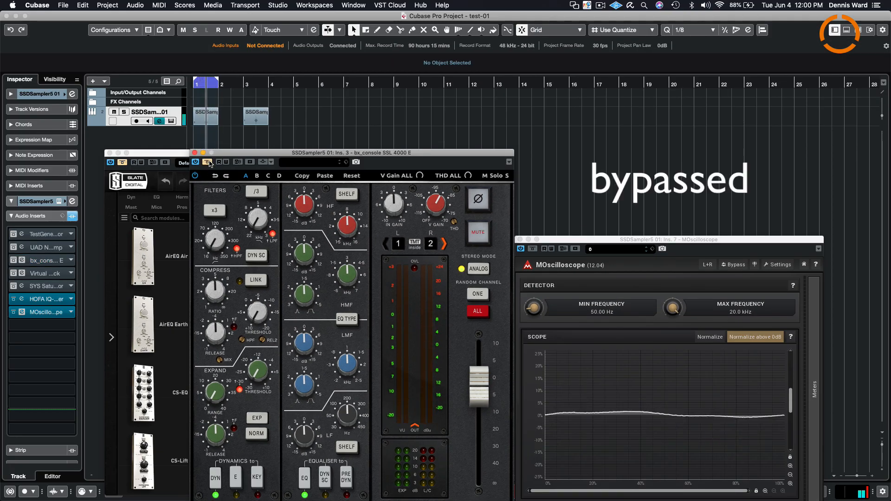
pyautogui.click(196, 162)
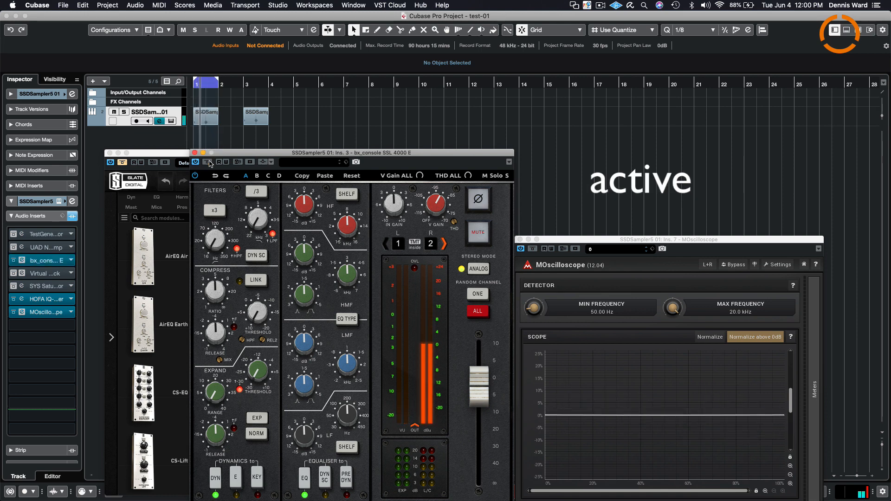
pyautogui.click(208, 162)
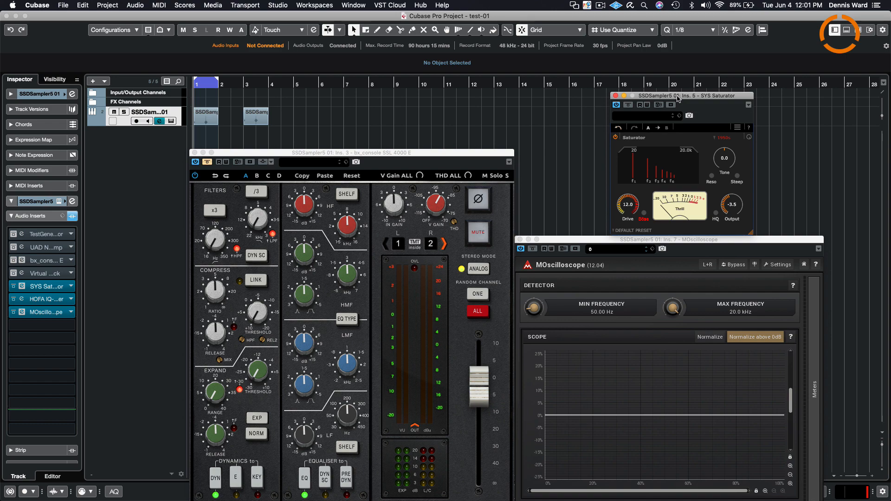
pyautogui.moveTo(674, 101)
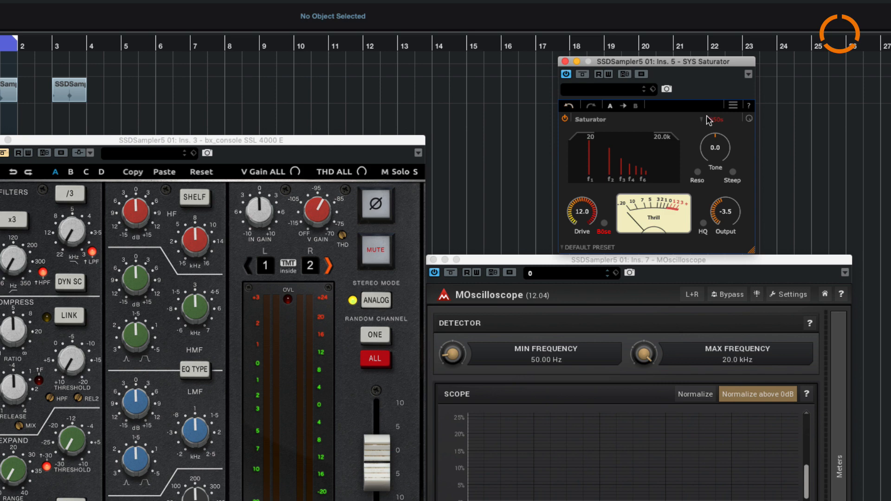
pyautogui.moveTo(706, 122)
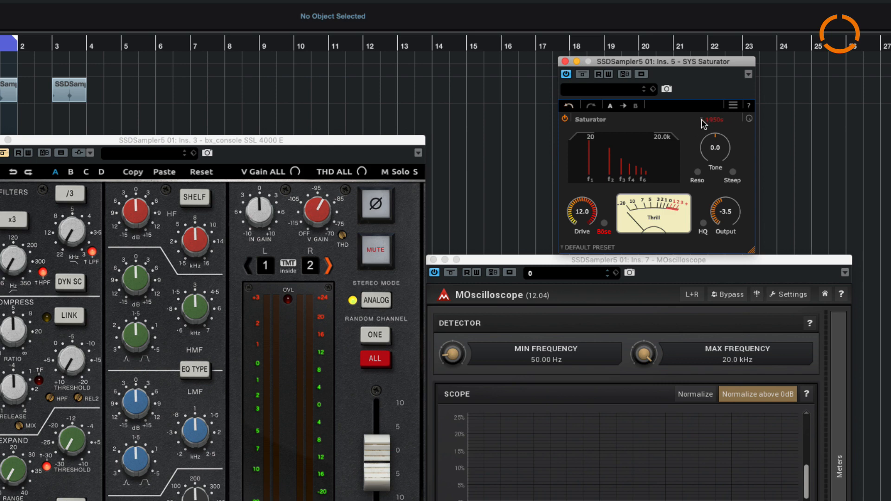
pyautogui.click(708, 120)
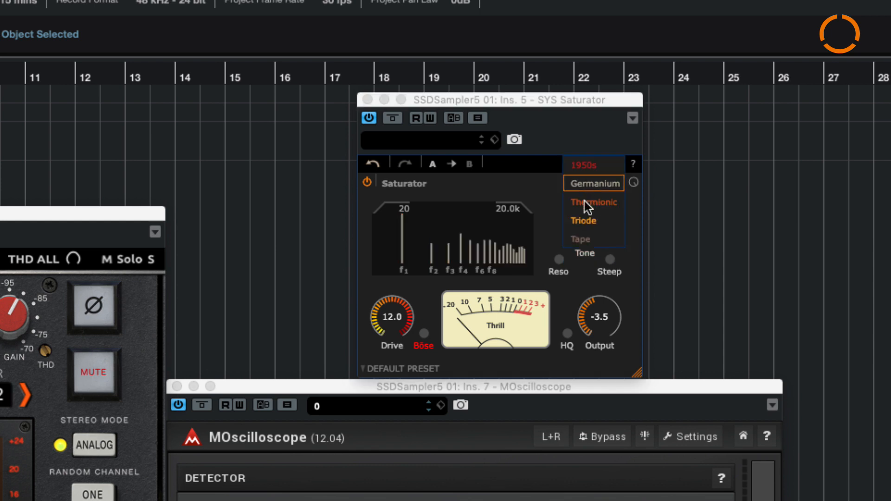
pyautogui.click(593, 202)
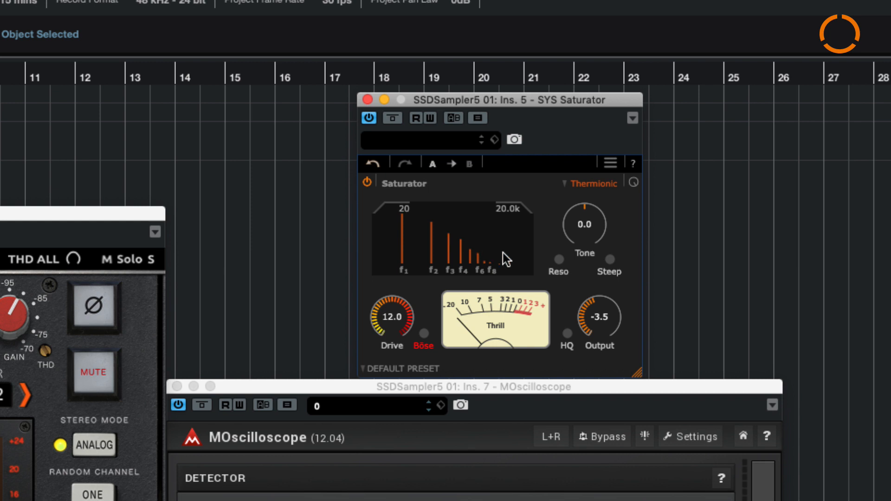
pyautogui.click(593, 183)
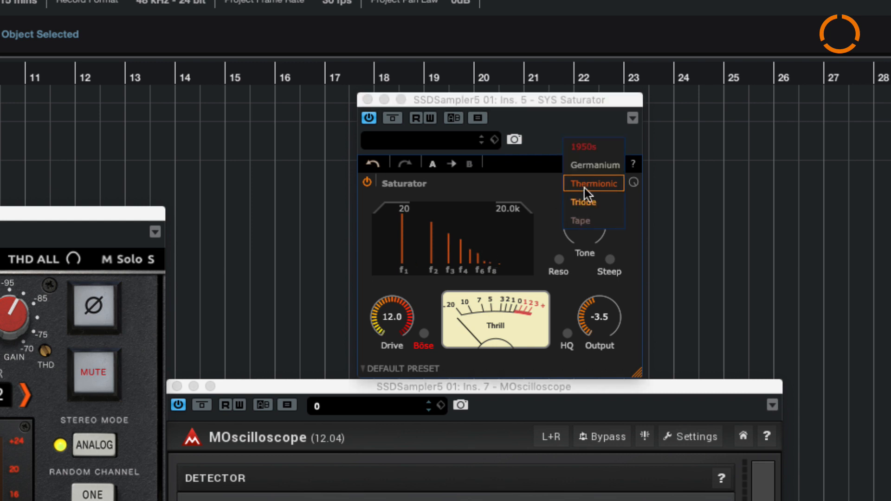
pyautogui.click(582, 202)
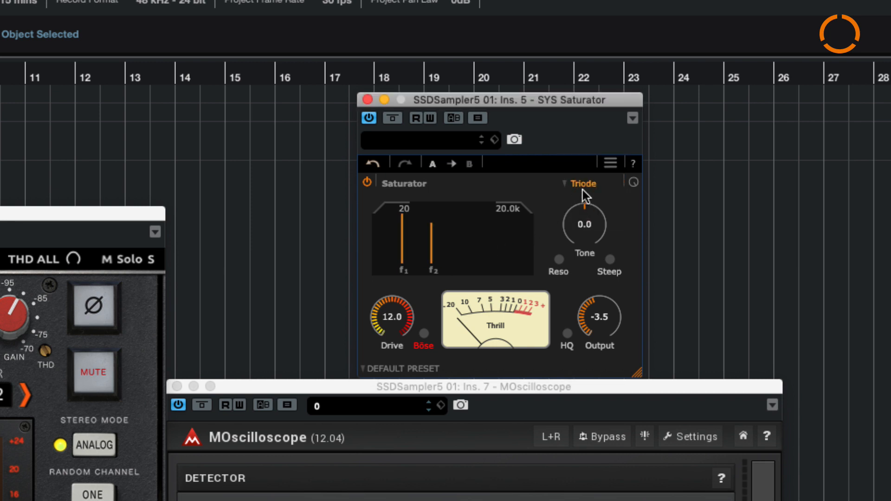
pyautogui.click(583, 184)
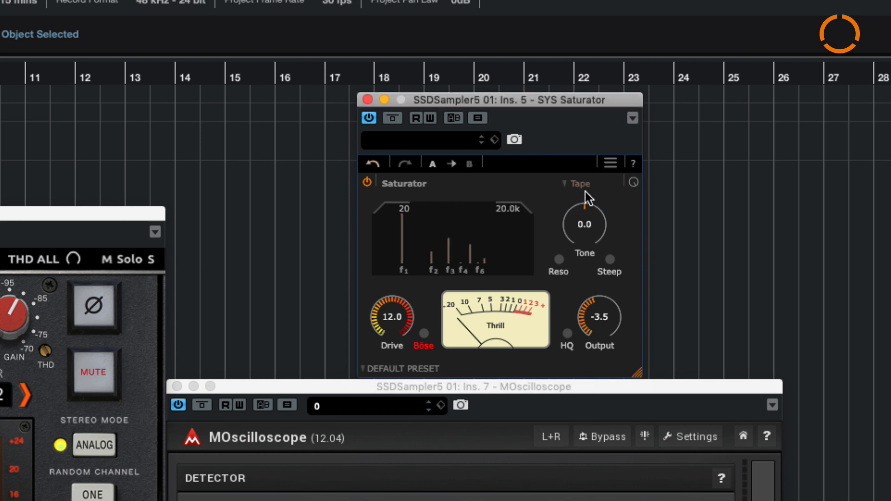
pyautogui.click(578, 183)
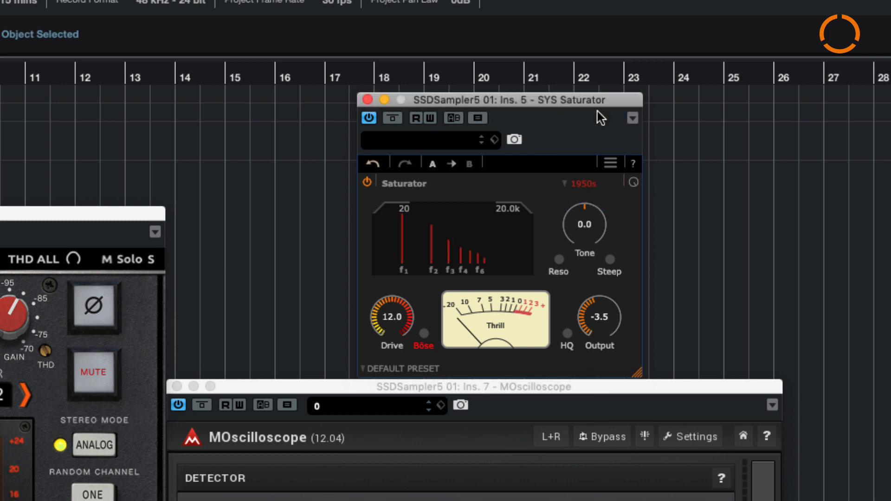
pyautogui.moveTo(410, 329)
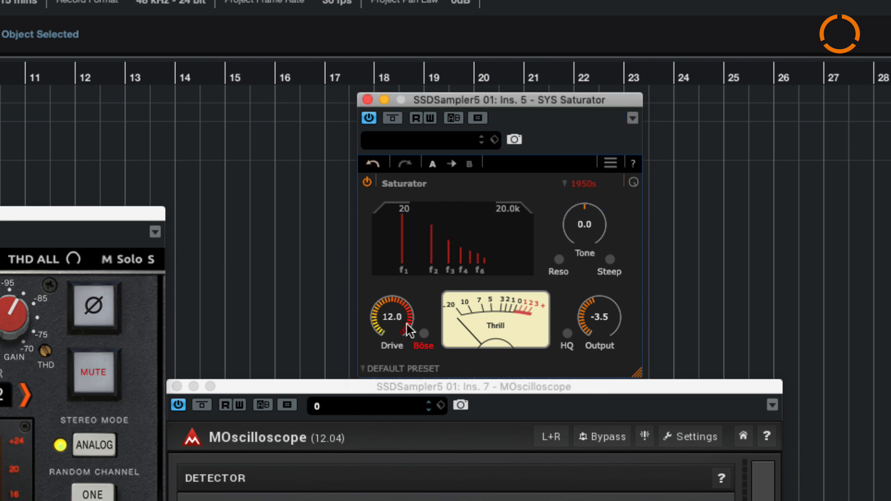
pyautogui.moveTo(396, 317)
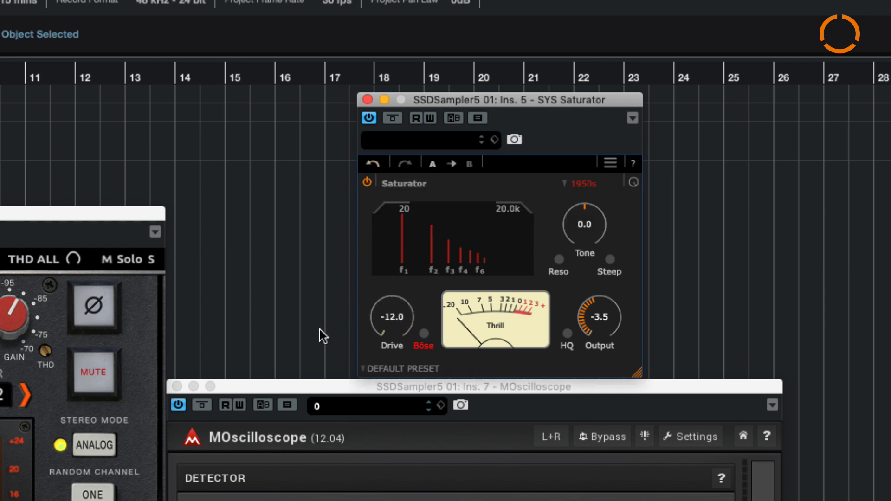
pyautogui.moveTo(401, 336)
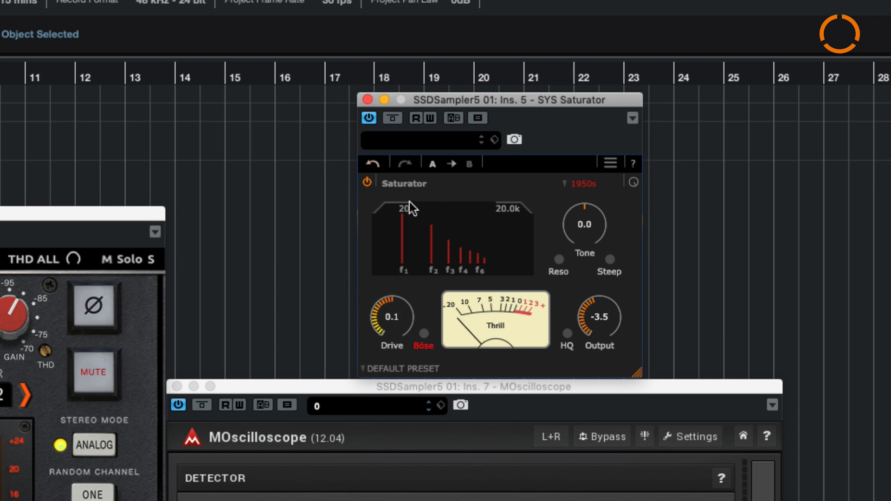
# Sweep SYS Saturator Drive up to 12.0, then lower the Tape drive to -12.0.
pyautogui.moveTo(391, 308); pyautogui.dragTo(391, 284)
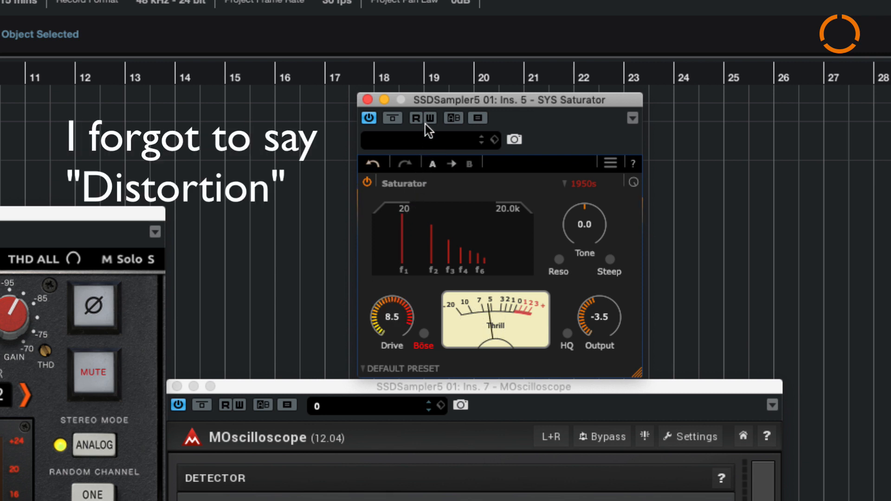
pyautogui.moveTo(391, 319); pyautogui.dragTo(391, 301)
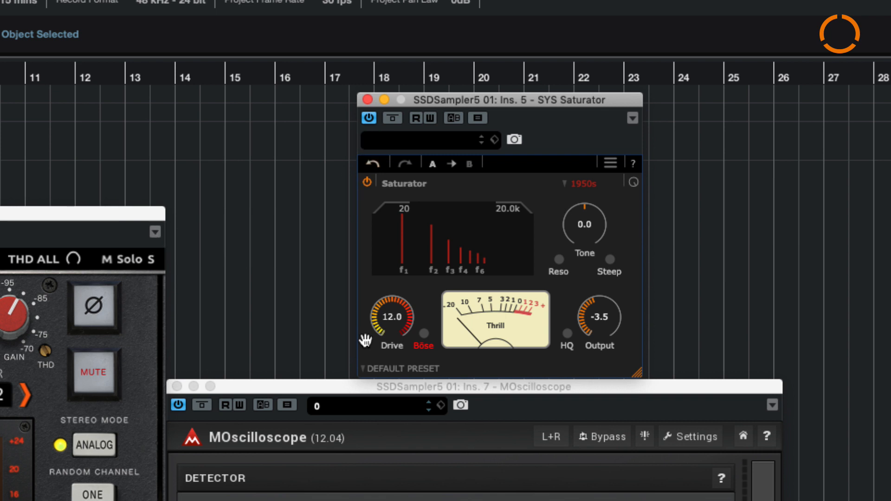
pyautogui.moveTo(608, 173)
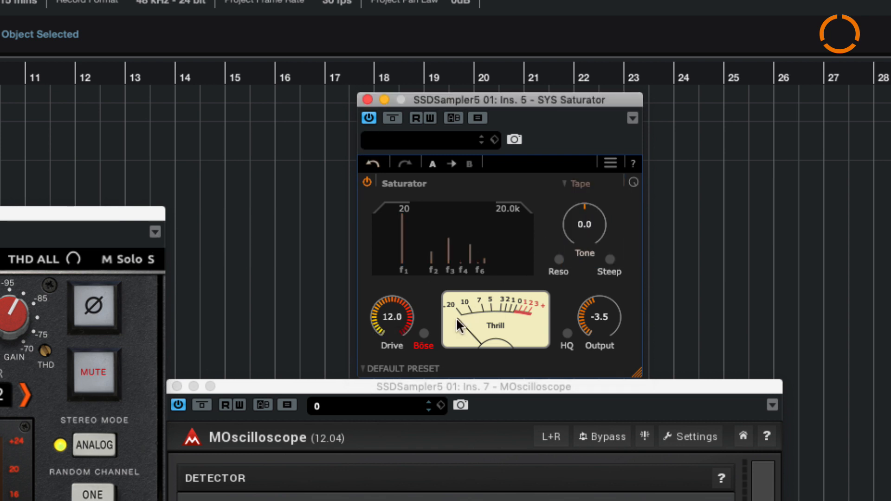
pyautogui.moveTo(390, 310); pyautogui.dragTo(380, 338)
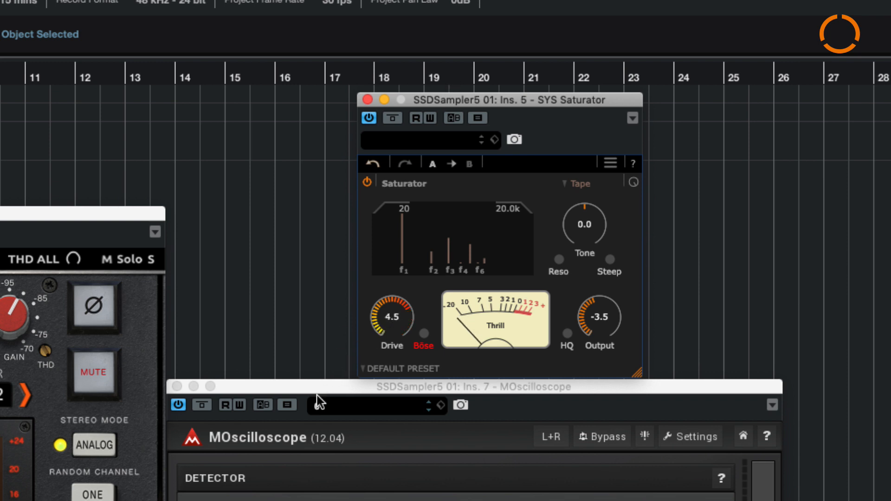
pyautogui.moveTo(391, 317); pyautogui.dragTo(390, 353)
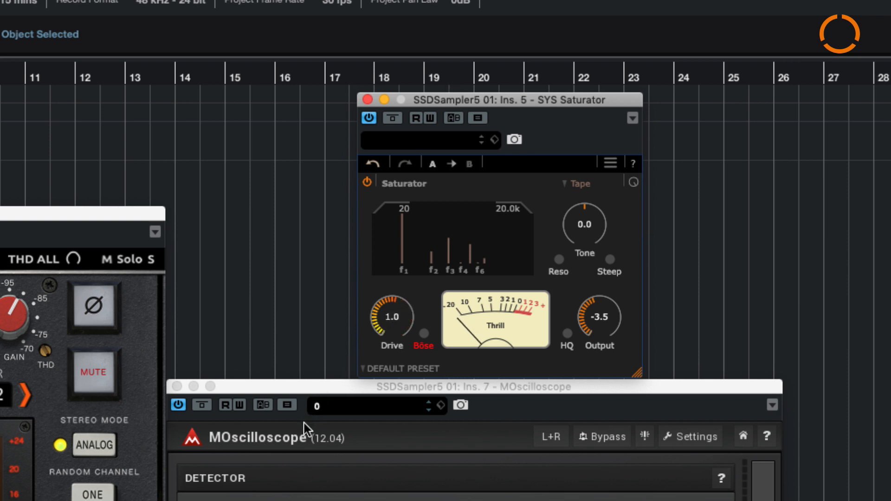
pyautogui.moveTo(391, 316); pyautogui.dragTo(391, 353)
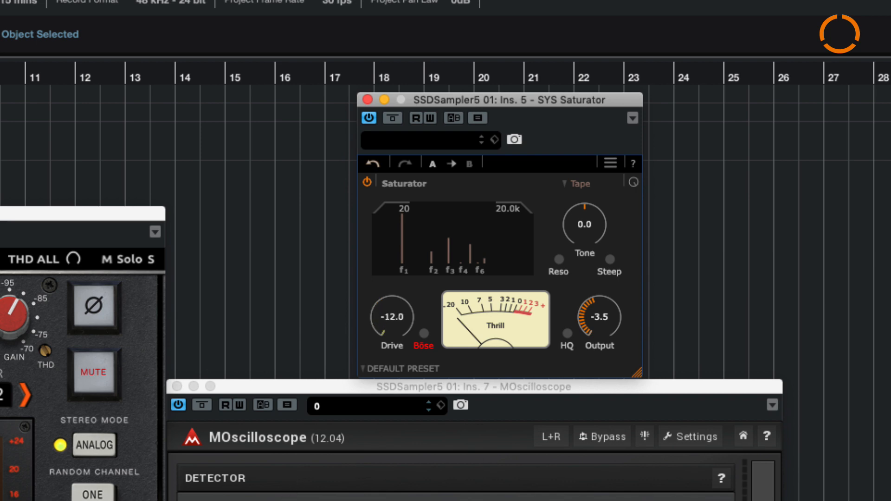